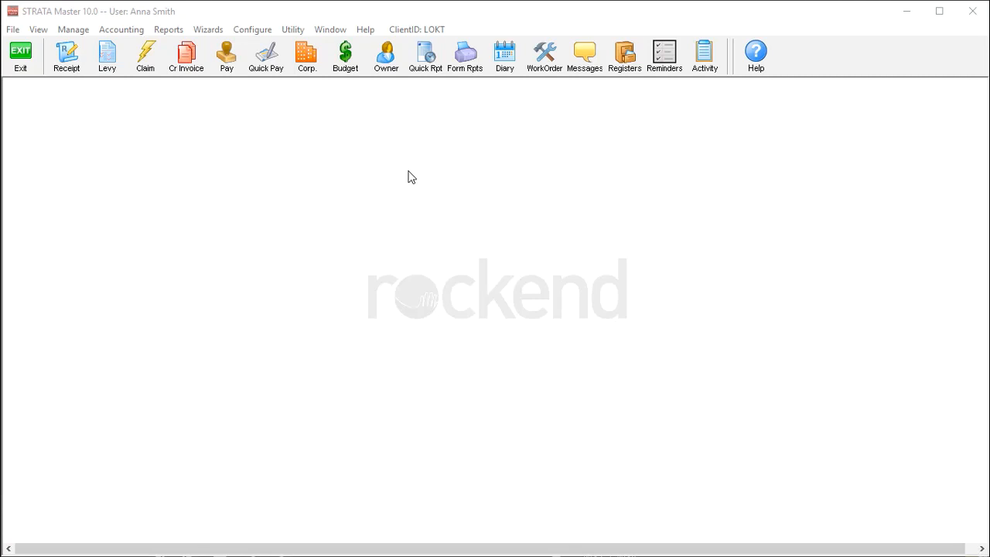
mouse_move(601, 99)
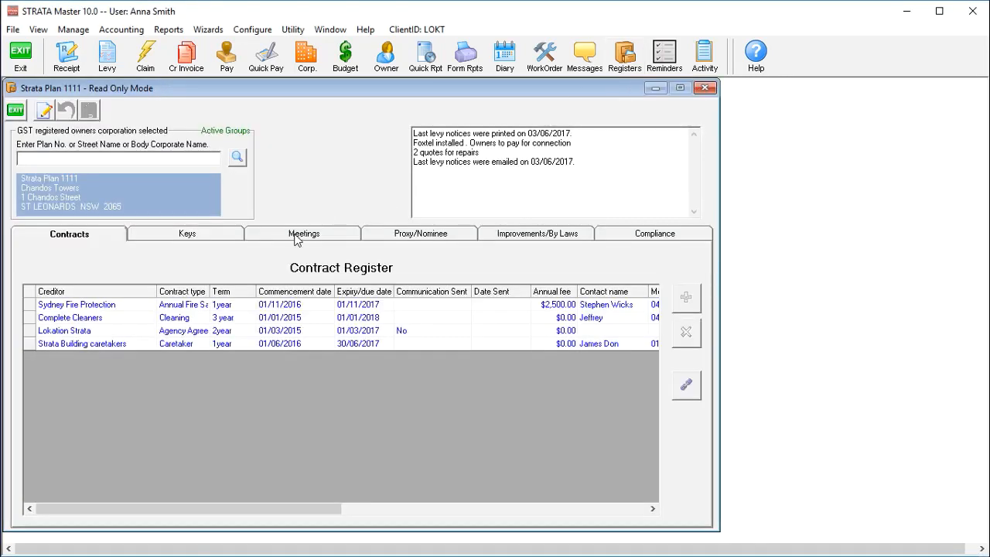
- Add a new AGM dated 30/07/2018 to Strata Plan 1111's meeting register with online voting allowed
click(304, 232)
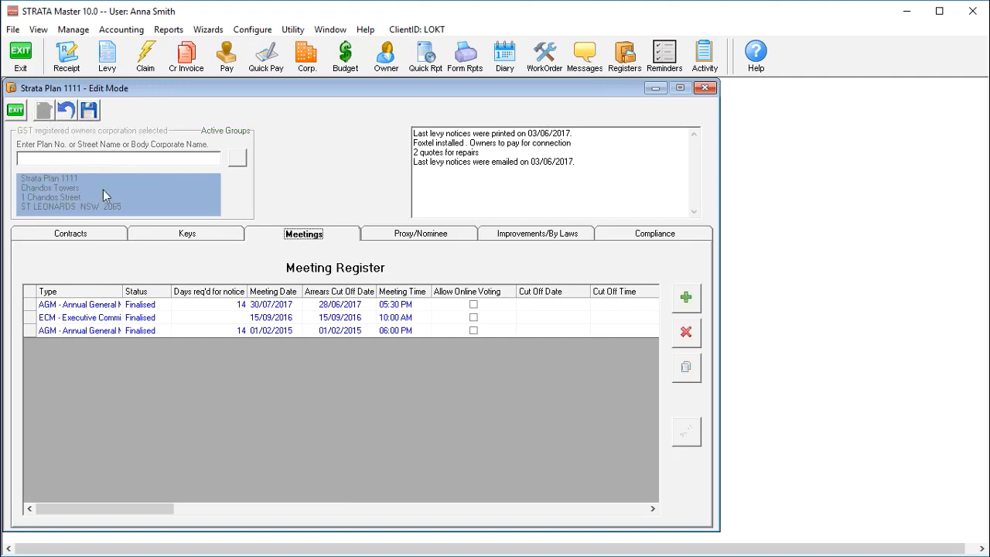
click(686, 297)
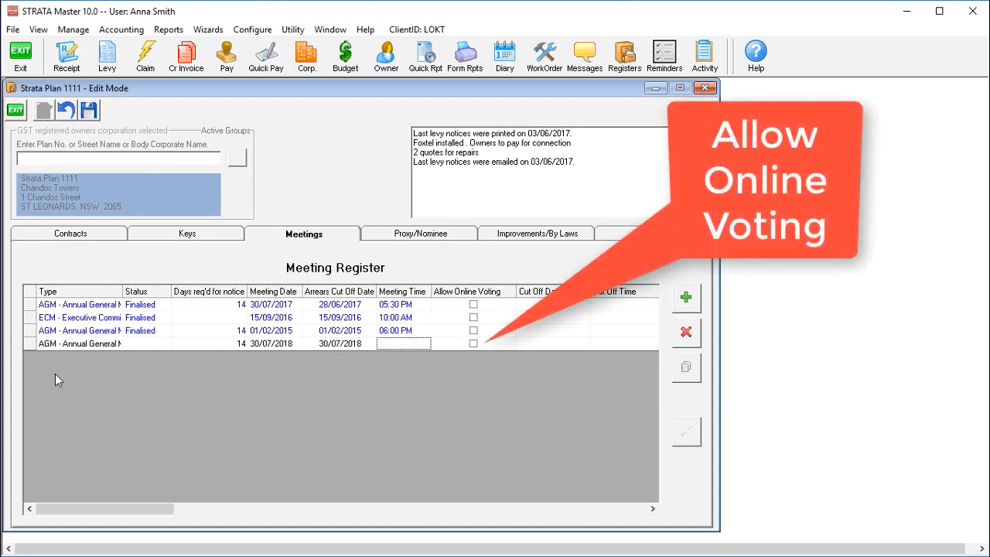
click(473, 344)
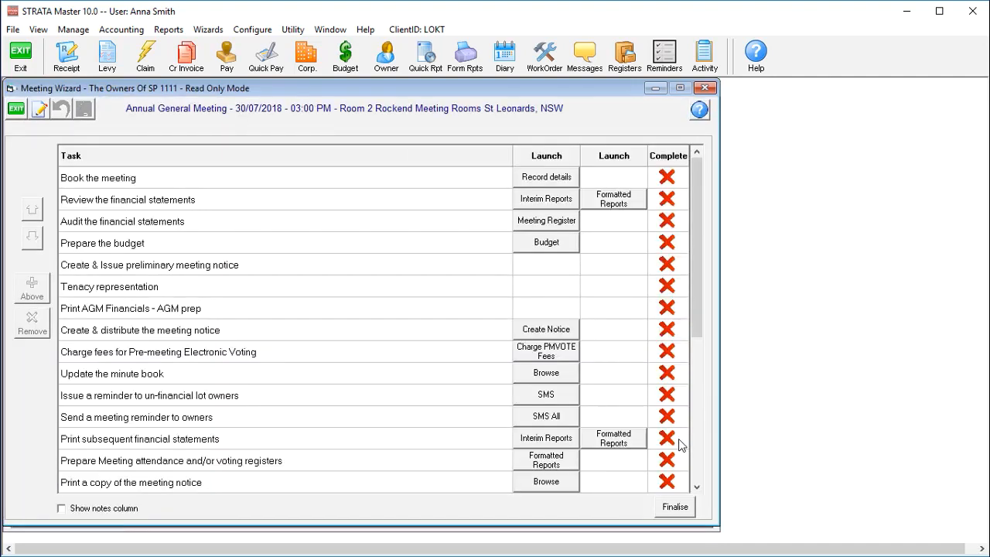
mouse_move(605, 352)
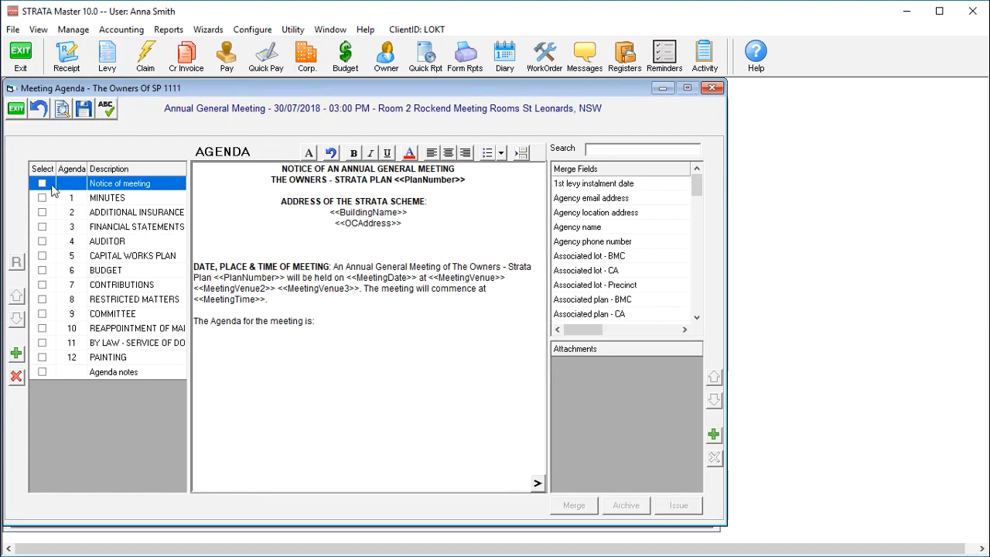
- Tick the notice, agenda items 1–12 and agenda notes for inclusion in the AGM agenda
click(41, 226)
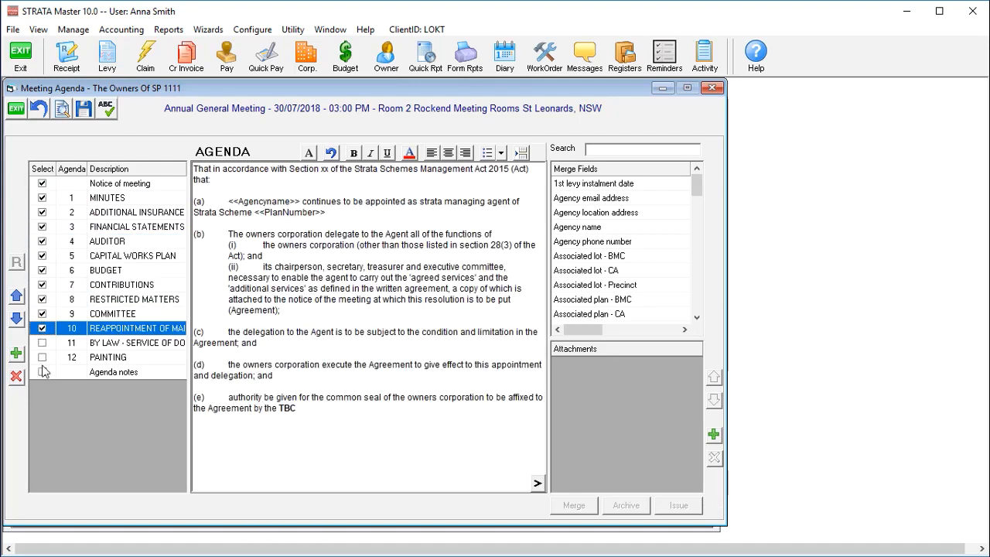
click(113, 371)
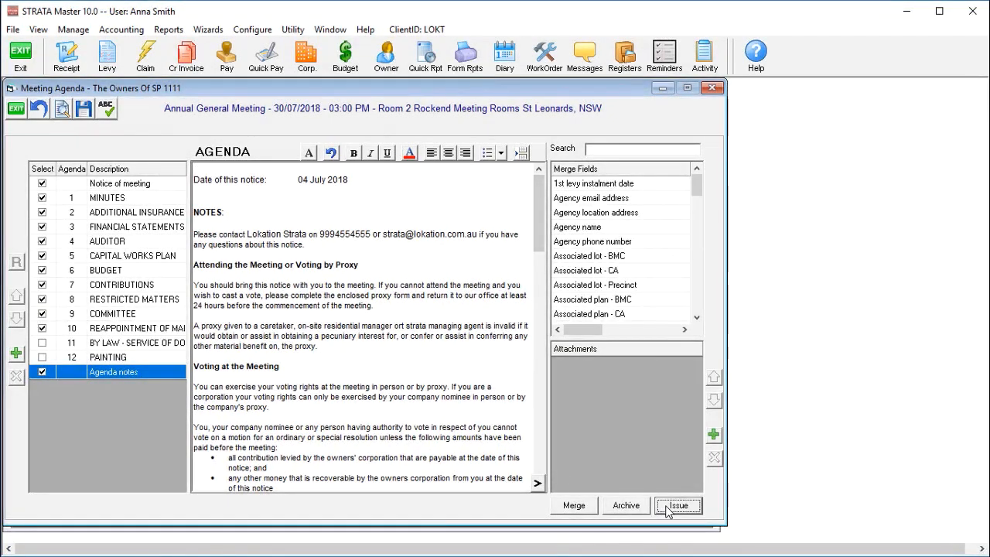
- Issue the agenda to lot owners and tenants with voting invitations included in the delivery
click(679, 505)
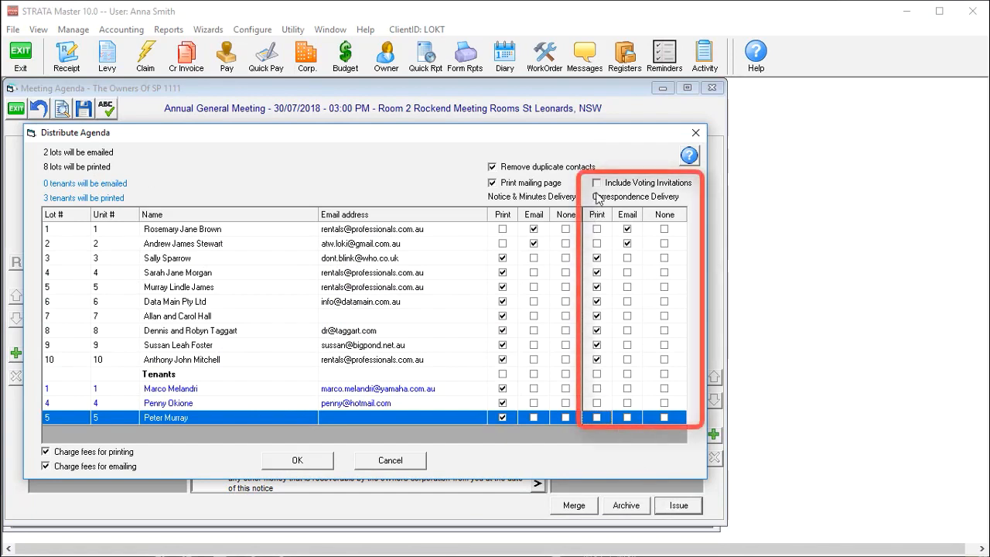
click(597, 182)
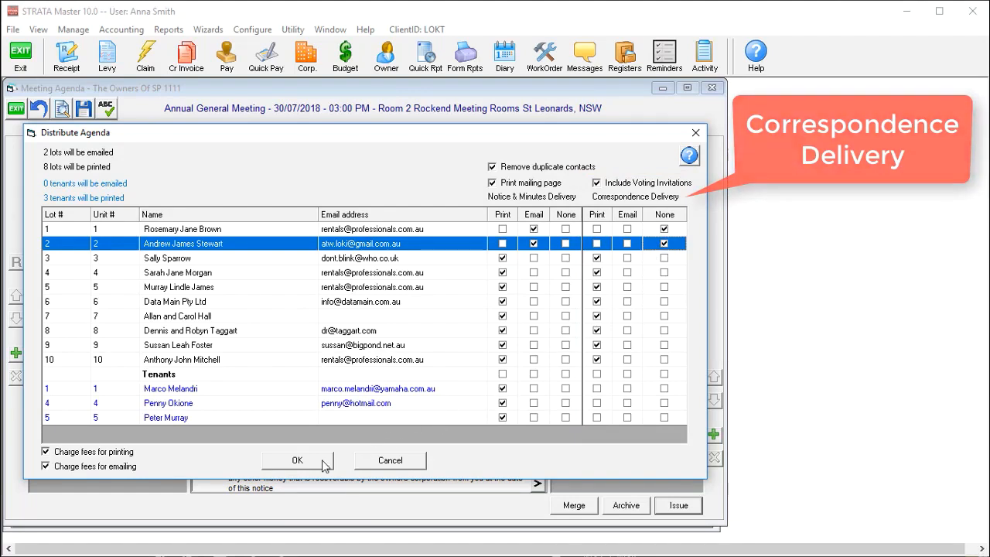
click(297, 459)
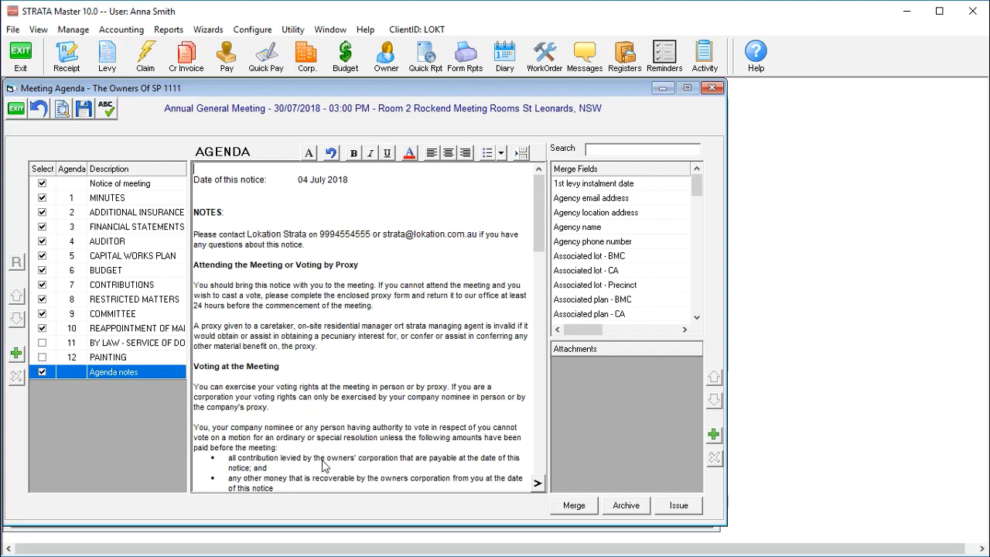
- Confirm the issue prompts so the AGM opens for voting and return to the Meeting Wizard
click(322, 458)
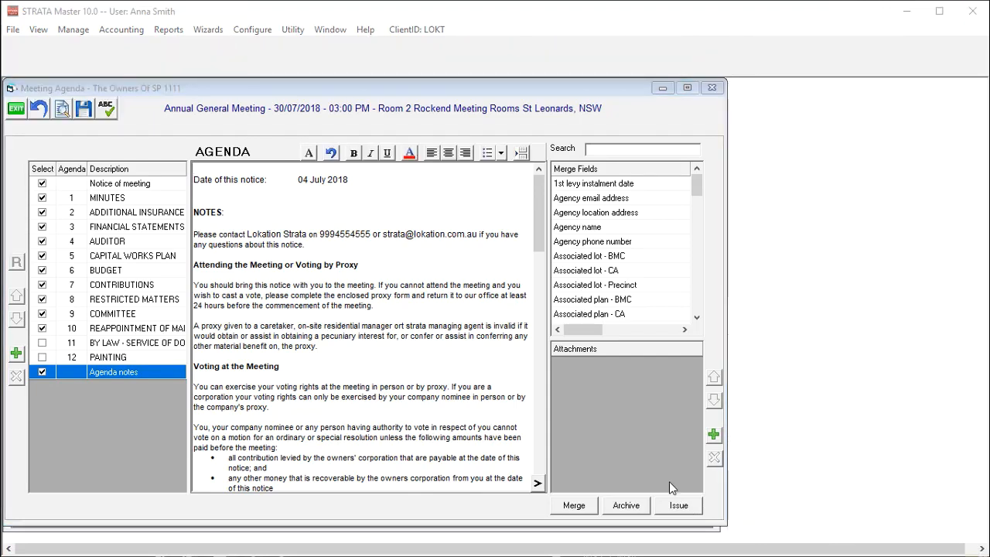
click(678, 504)
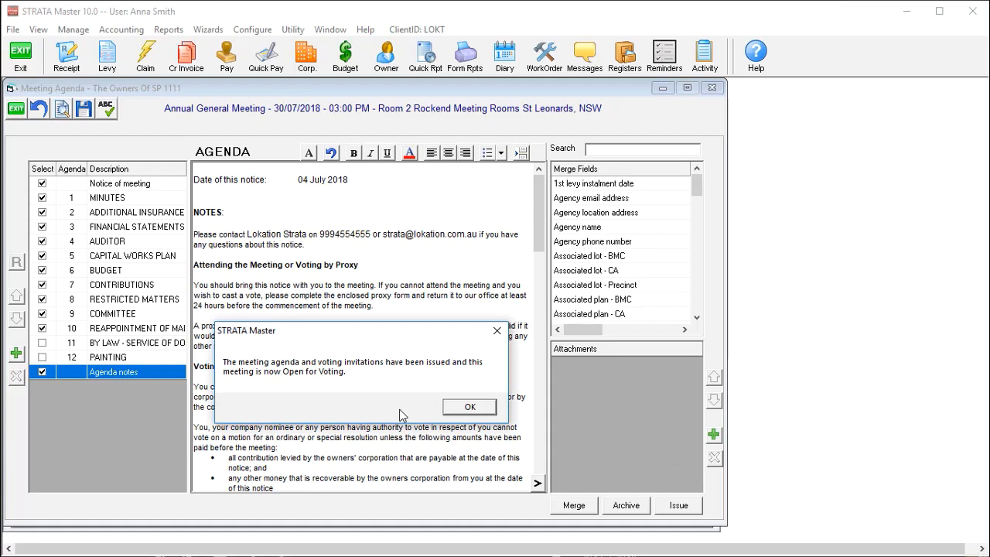
mouse_move(443, 420)
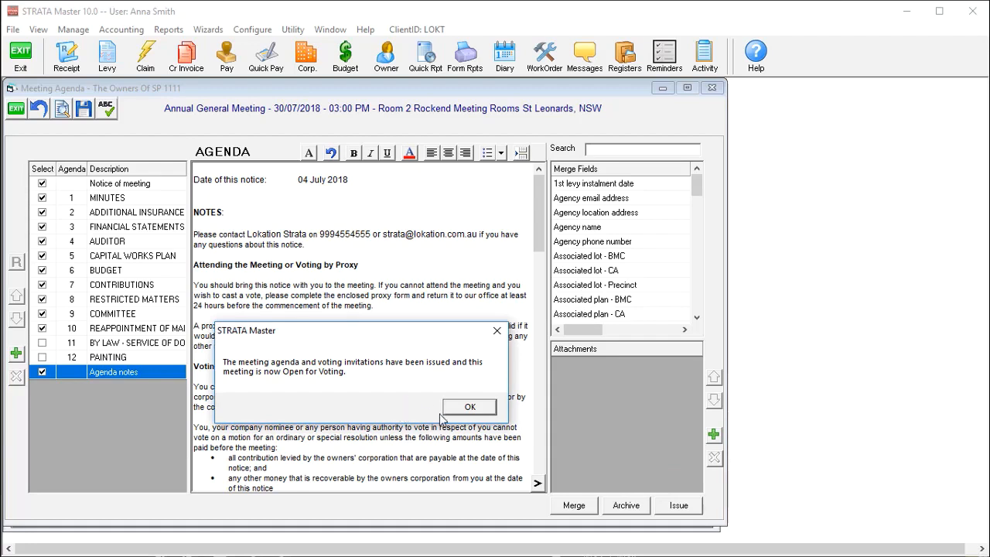
click(470, 406)
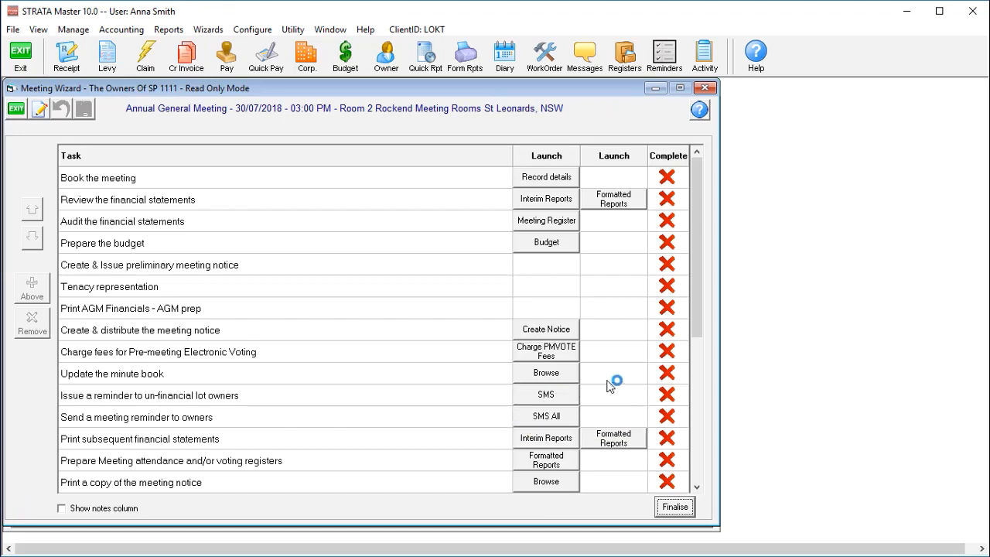
- Mark the notice task complete and charge the PMVOTE fee detailed 'Voting Notices sent to 10 lot o', then exit the wizard
click(668, 331)
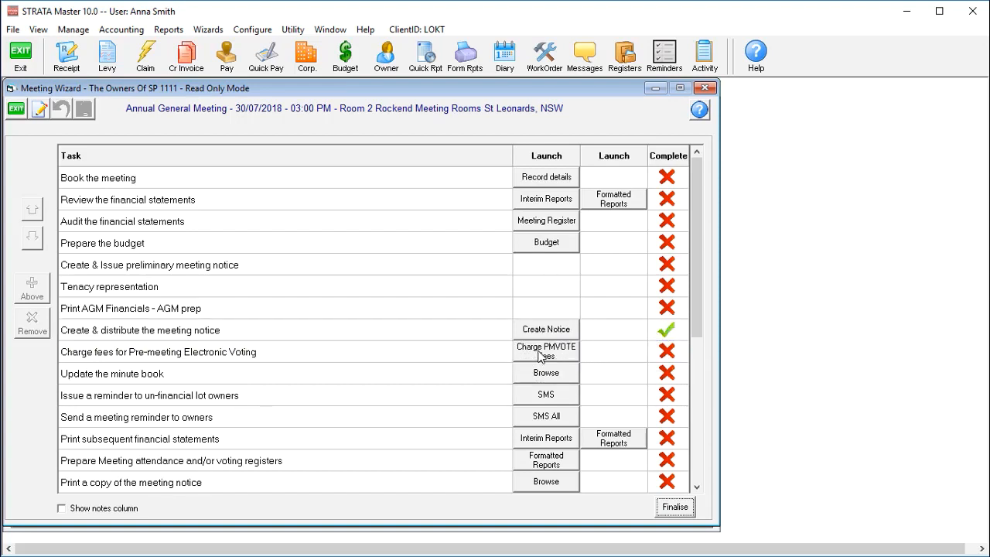
click(546, 347)
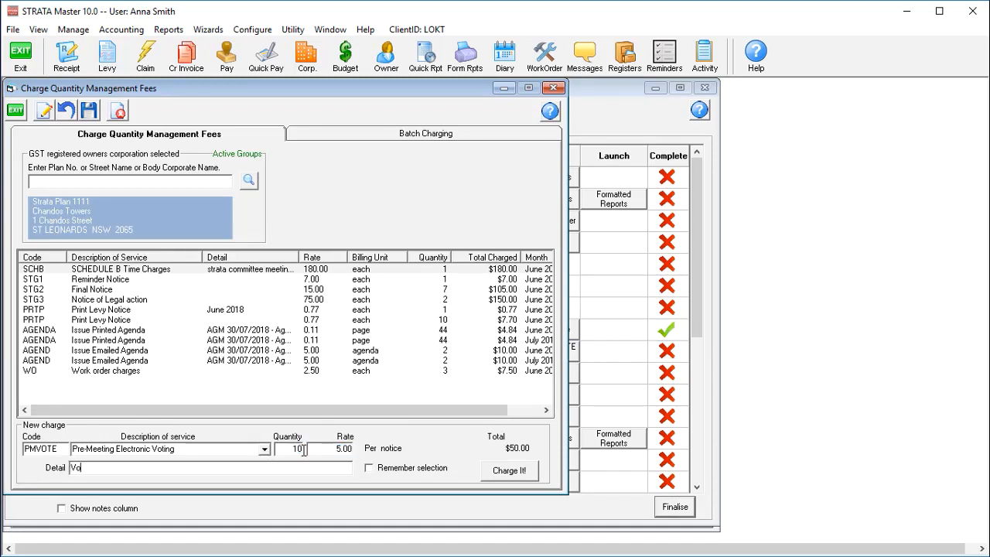
text(Voting Notices sent to 10 lot o)
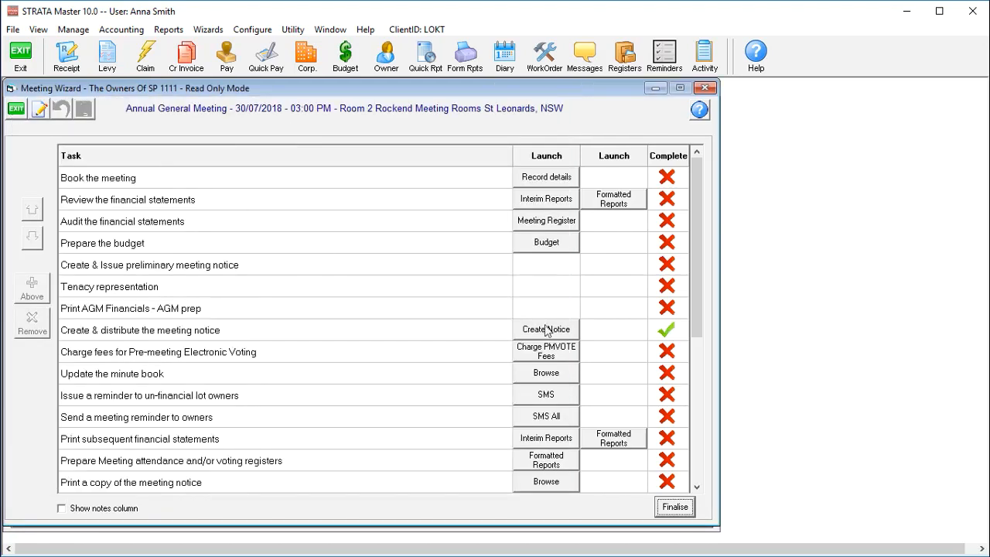
click(713, 88)
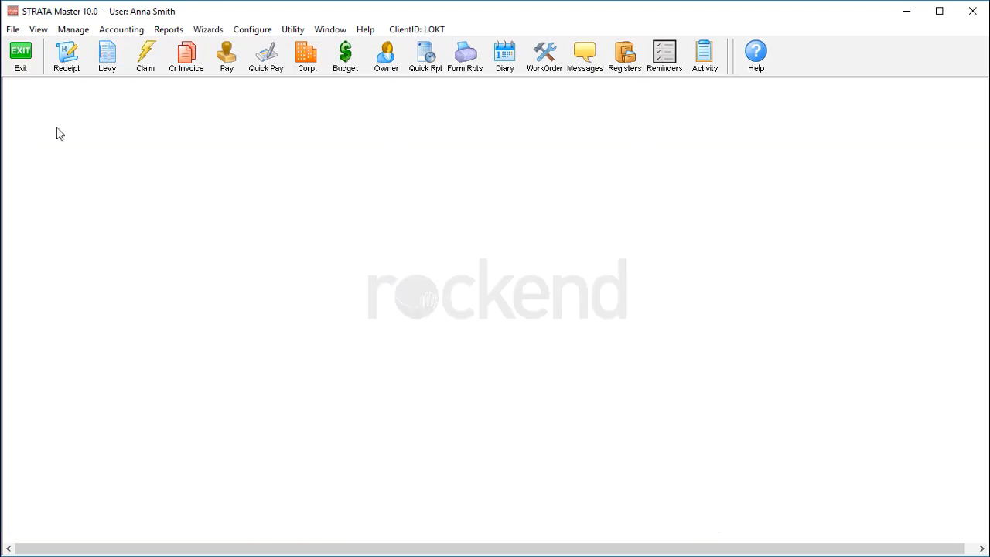